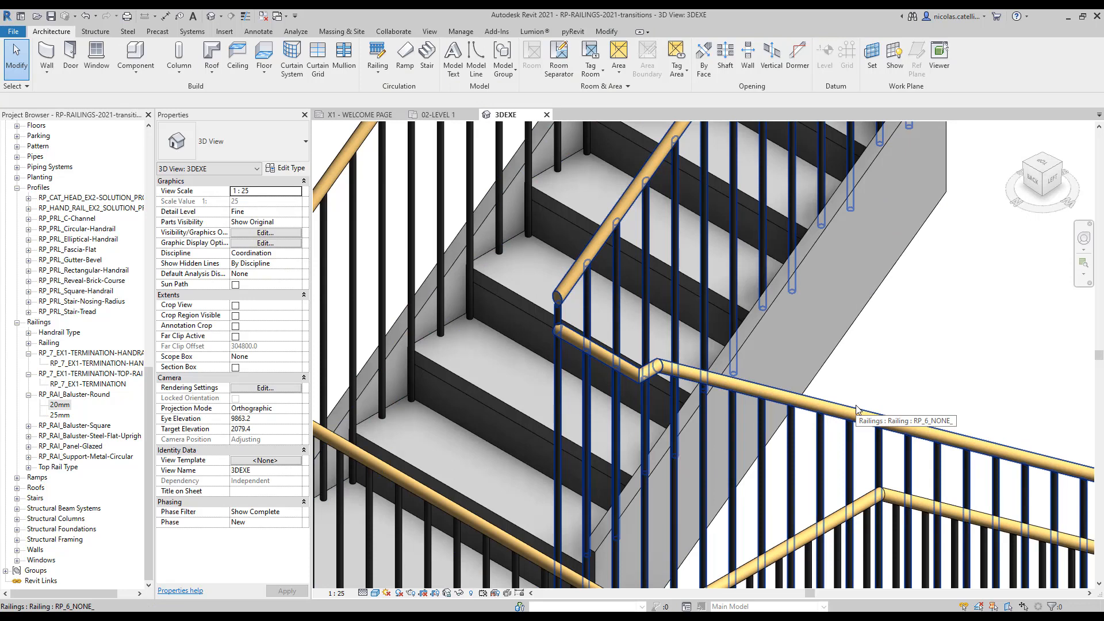
Step: Select the railing's top rail, check which element the warning refers to, and dismiss it
left_click(852, 408)
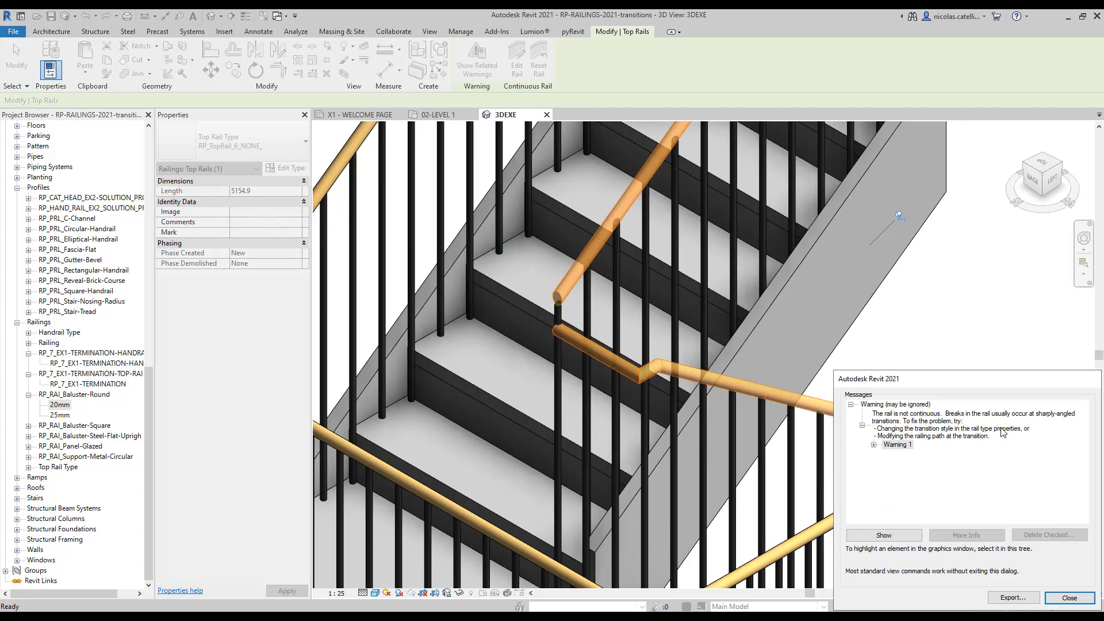
left_click(874, 444)
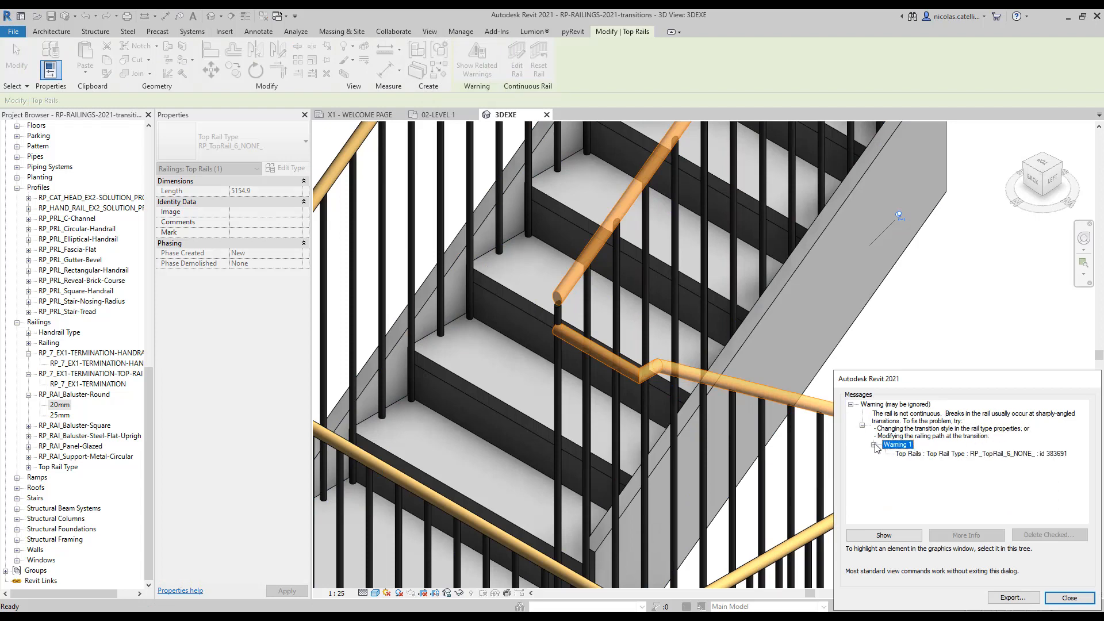
left_click(1069, 598)
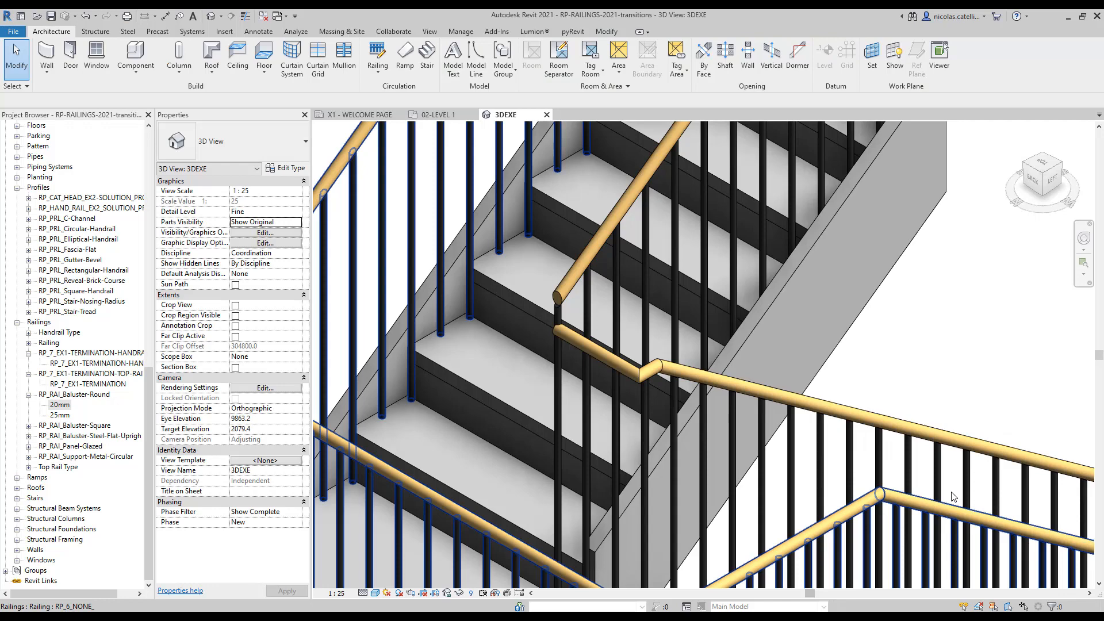
Step: Set the railing's Top Rail Type to RP_TopRail_6_SIMPLE_ in Type Properties
left_click(923, 429)
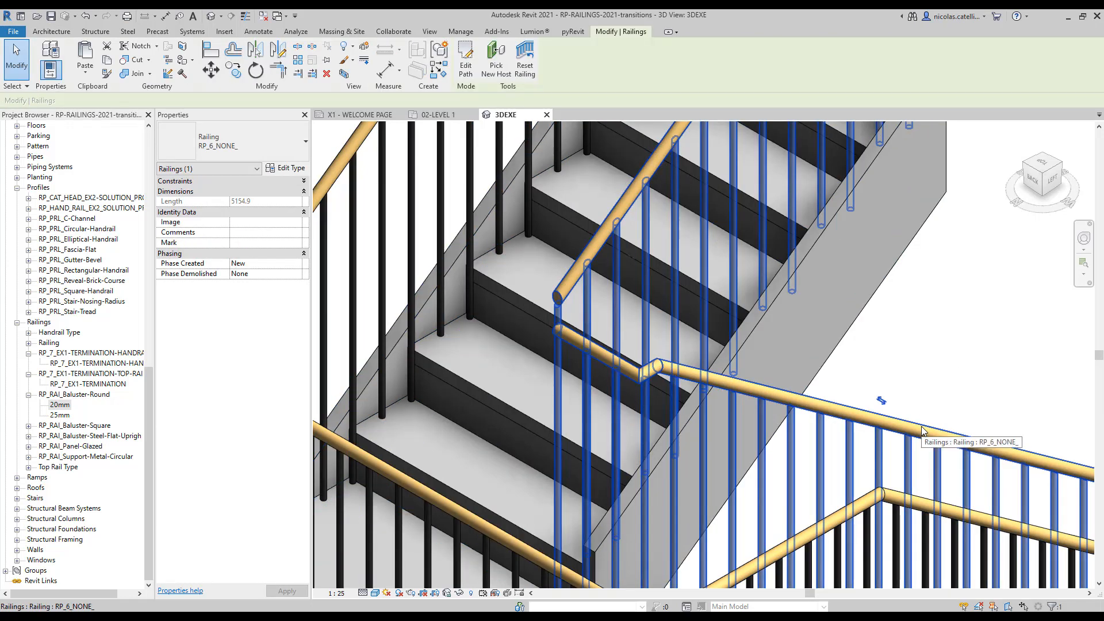
left_click(289, 167)
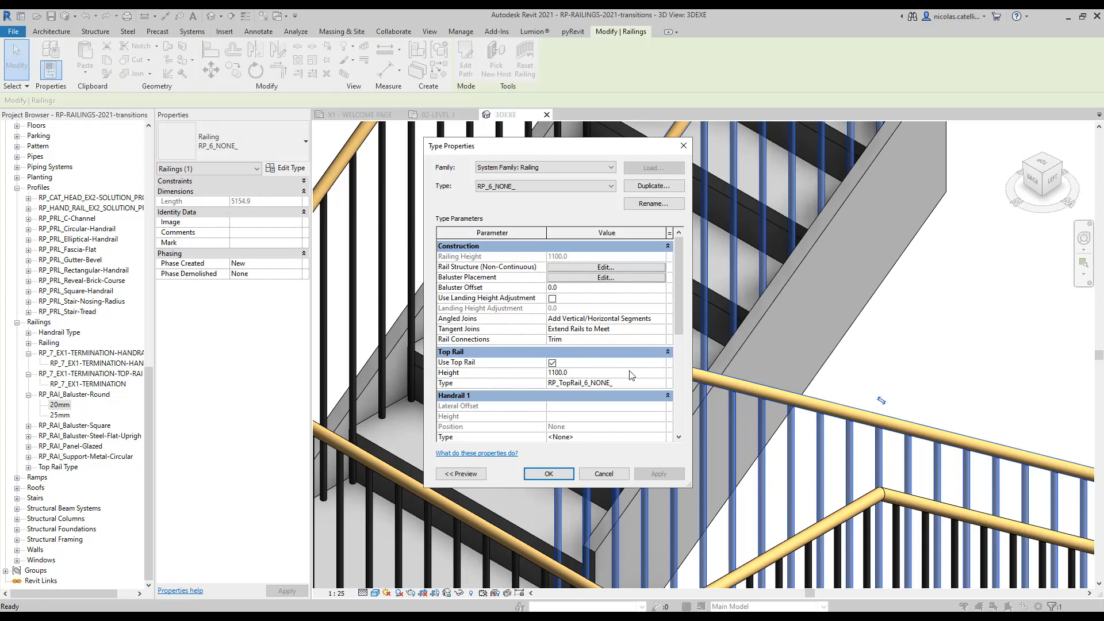
left_click(605, 382)
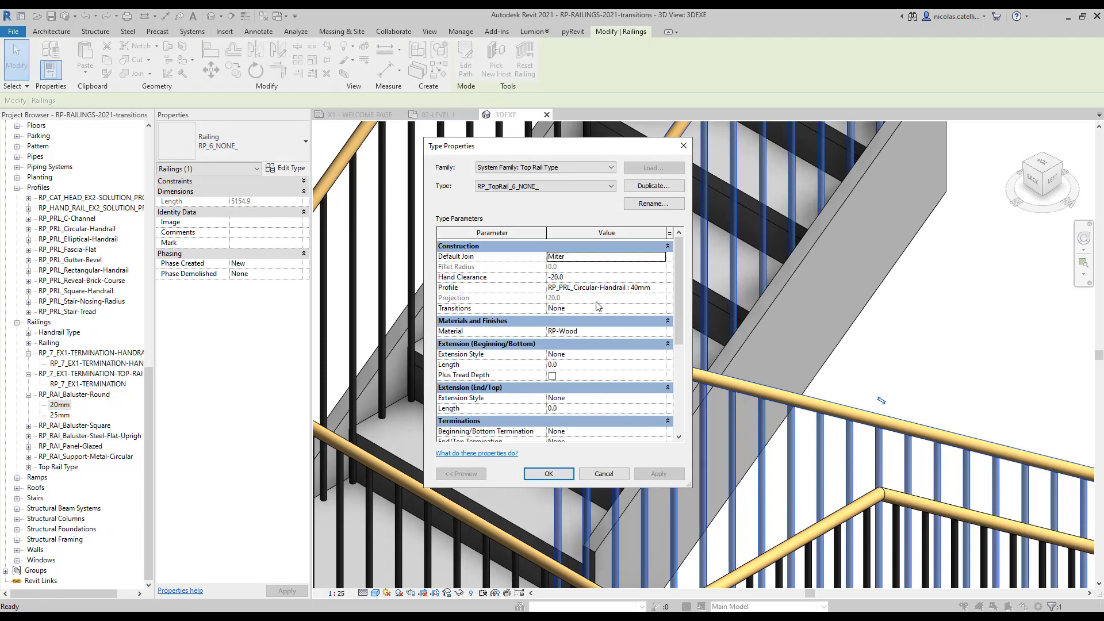
left_click(542, 186)
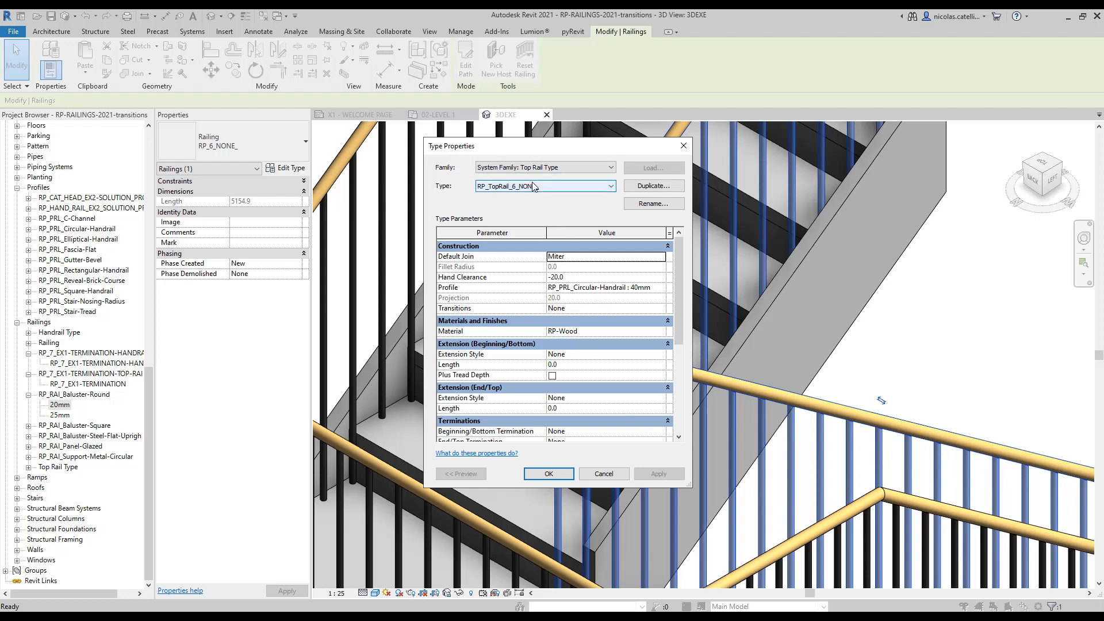
left_click(610, 185)
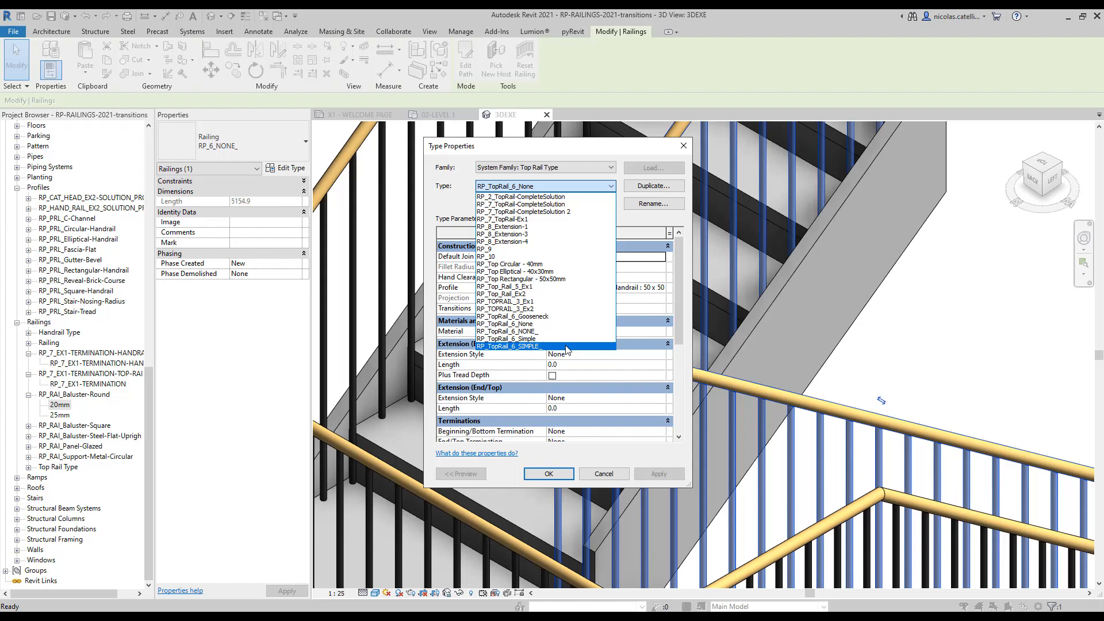
left_click(508, 345)
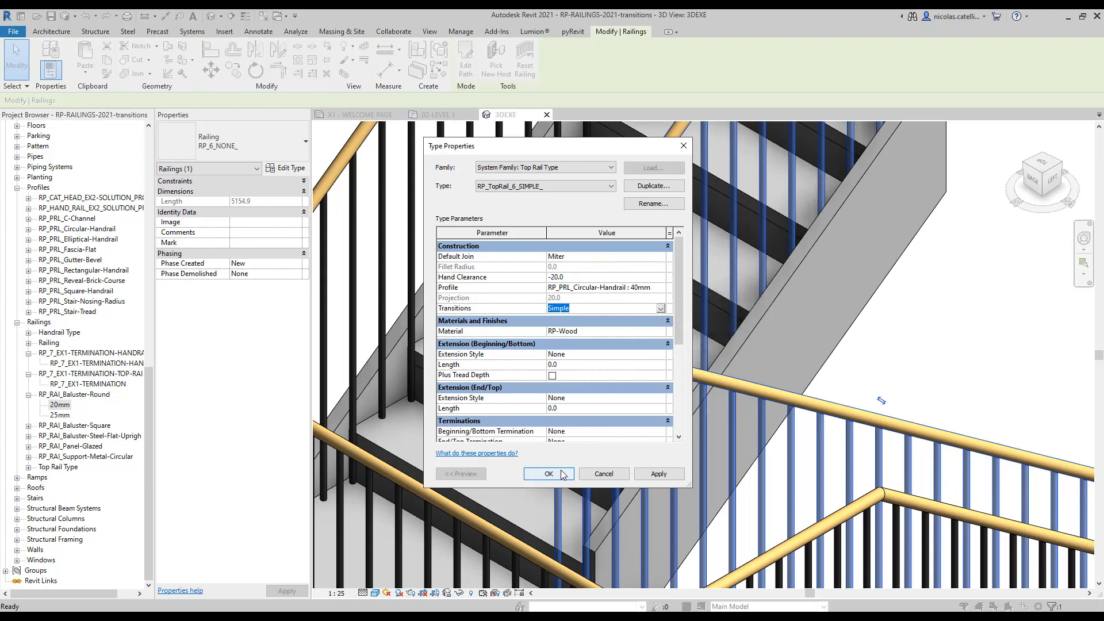
left_click(549, 474)
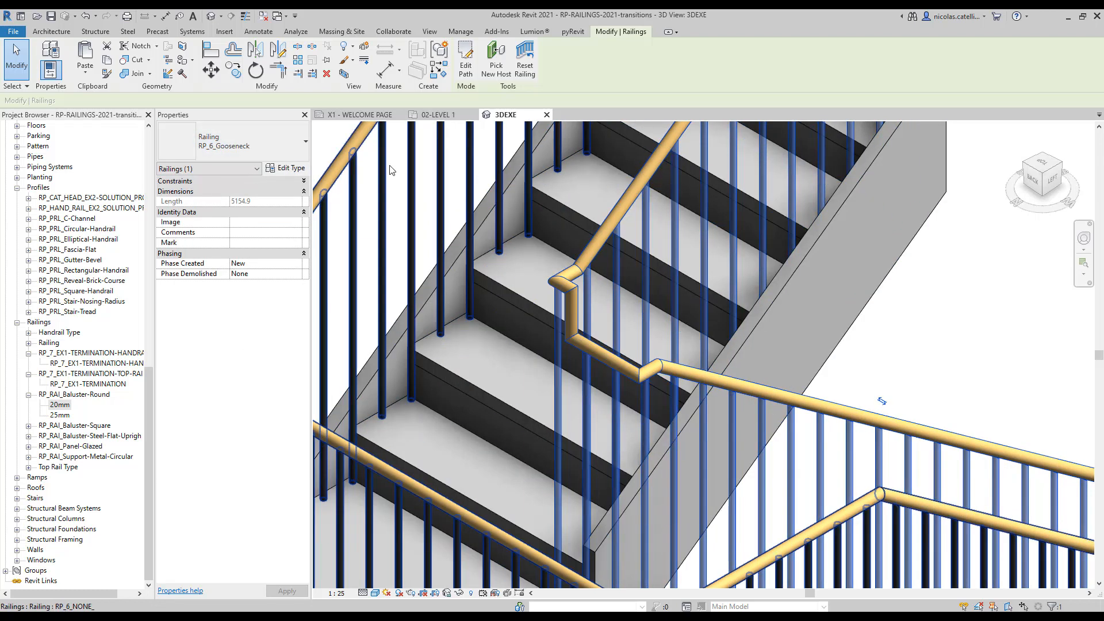
Step: Check the RP_6_Gooseneck railing's Type Properties for Gooseneck top rail transitions, then close them
left_click(289, 167)
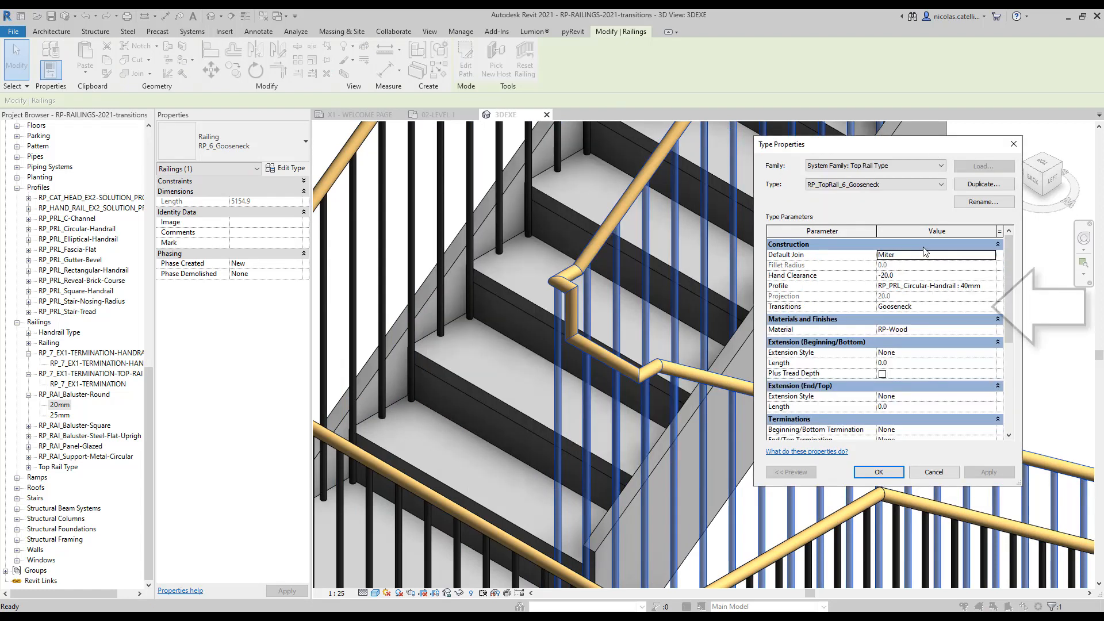
mouse_move(934, 300)
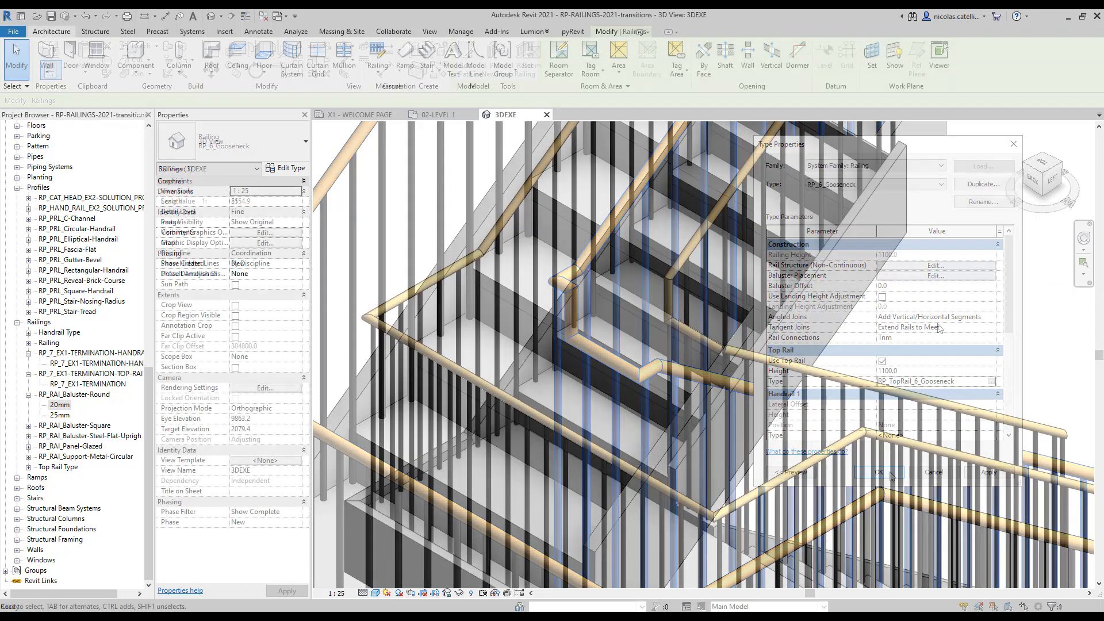
left_click(879, 472)
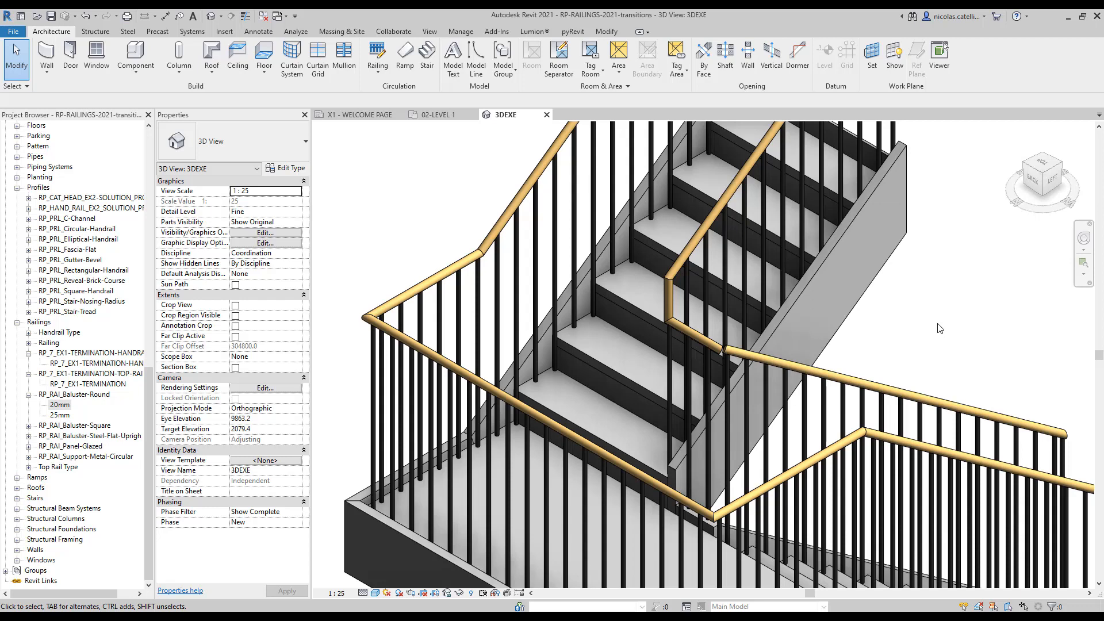
mouse_move(861, 381)
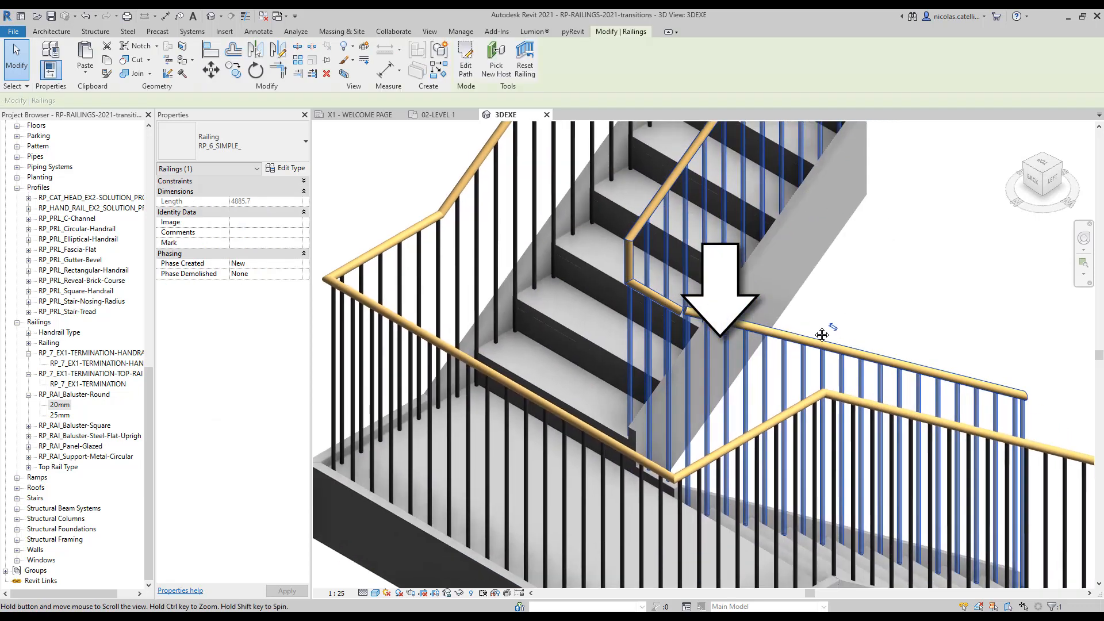
Step: Enter Edit Path sketch mode for the RP_6_SIMPLE_ railing
left_click(466, 59)
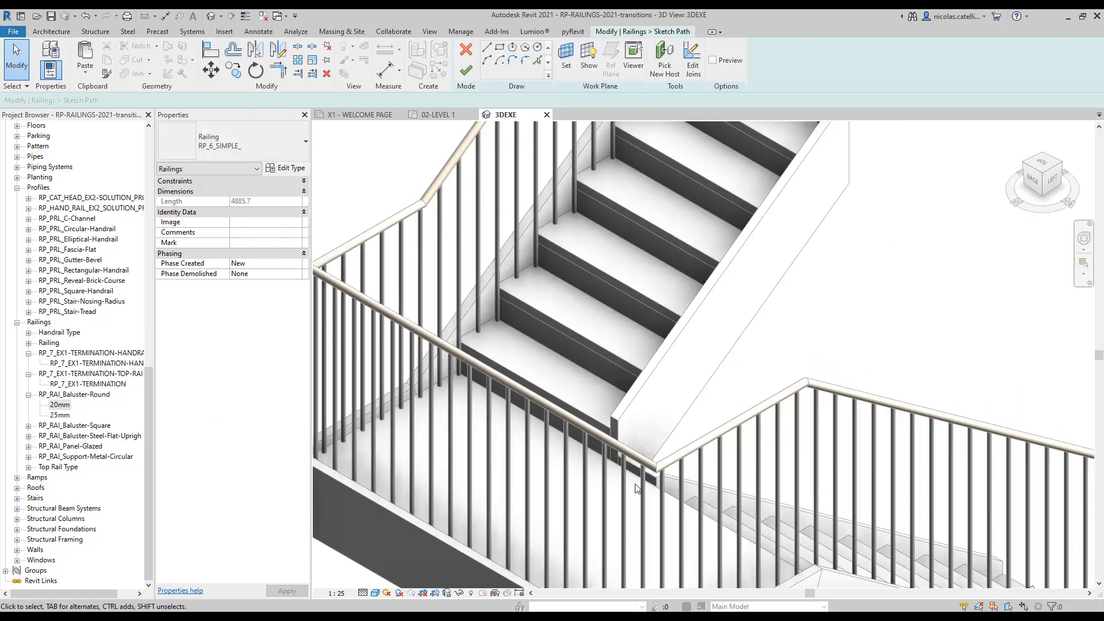